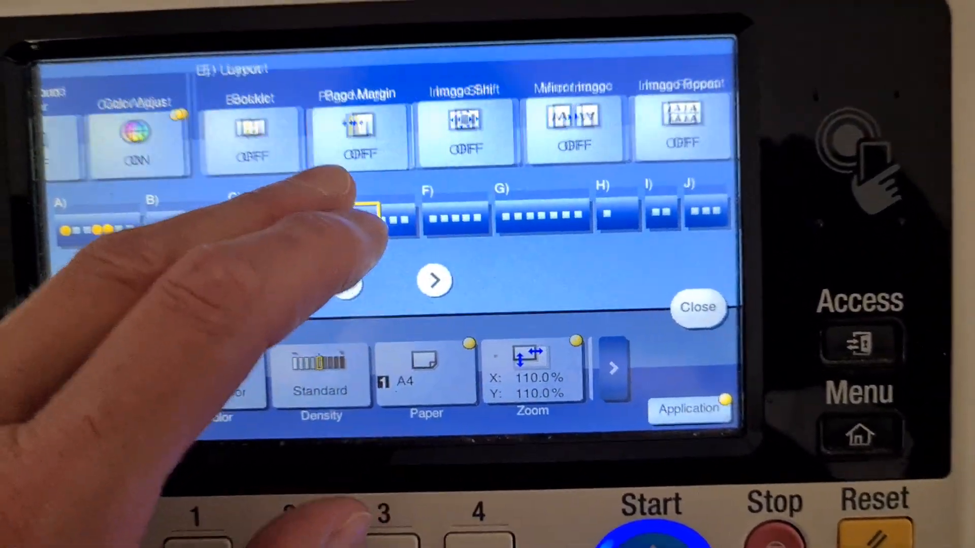
# - Switch Mirror Image ON and start the two-set full-colour copy job at 110% zoom
pyautogui.click(571, 121)
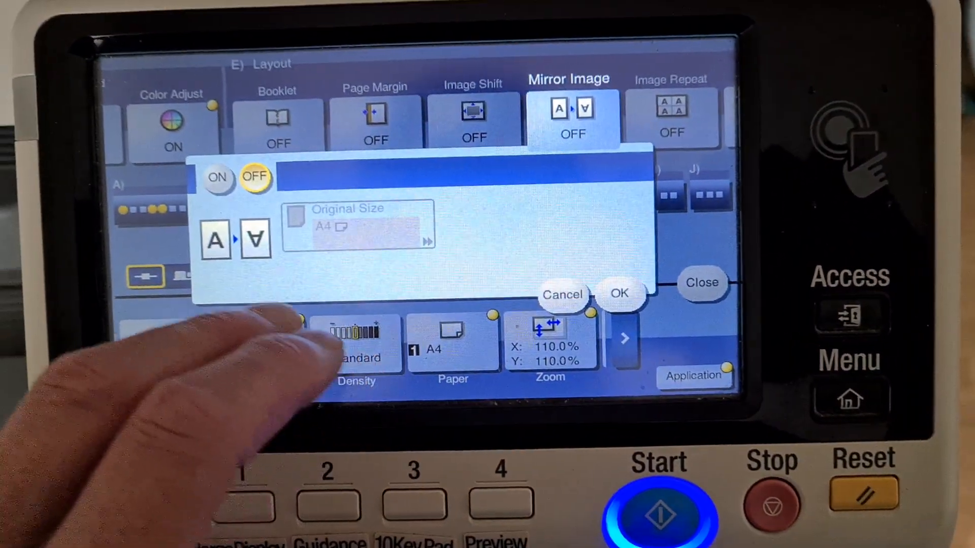
pyautogui.click(619, 292)
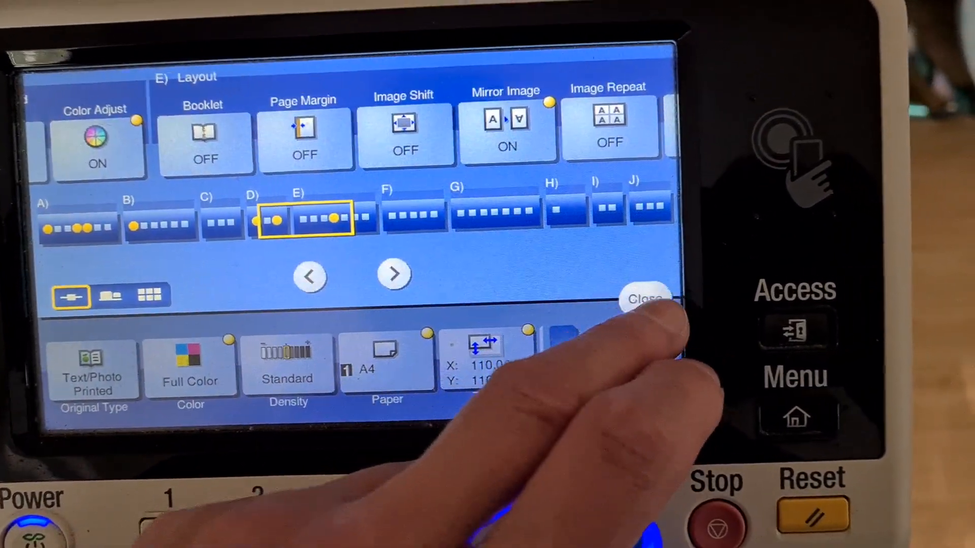
pyautogui.click(645, 300)
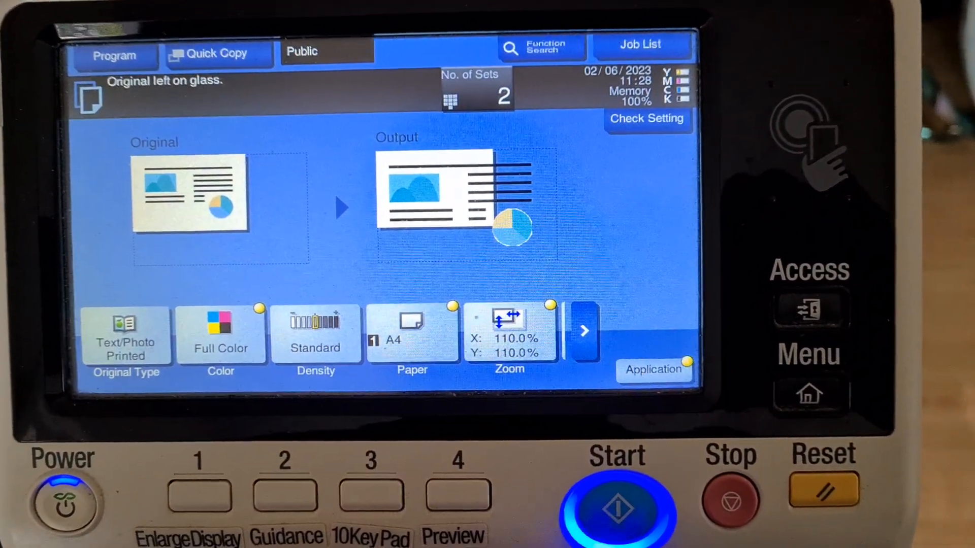
pyautogui.click(614, 503)
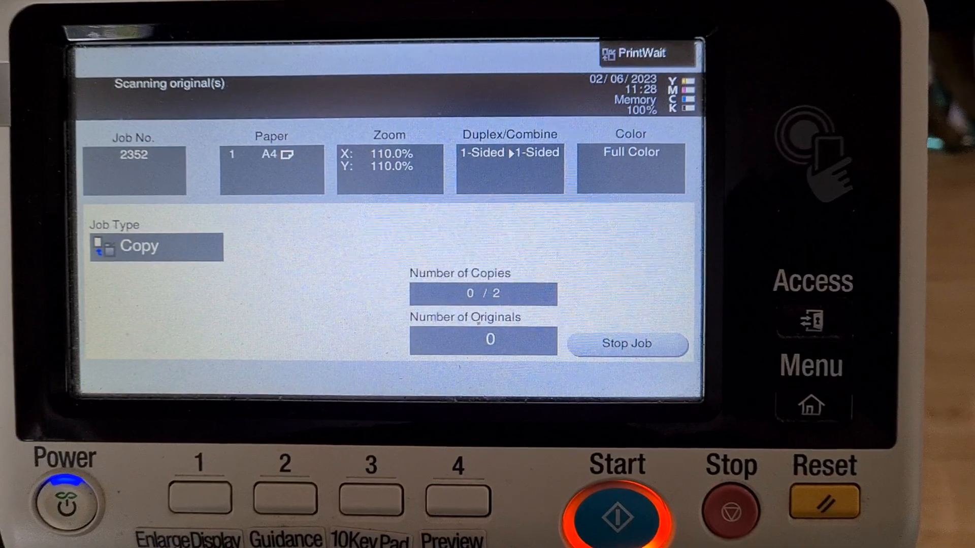